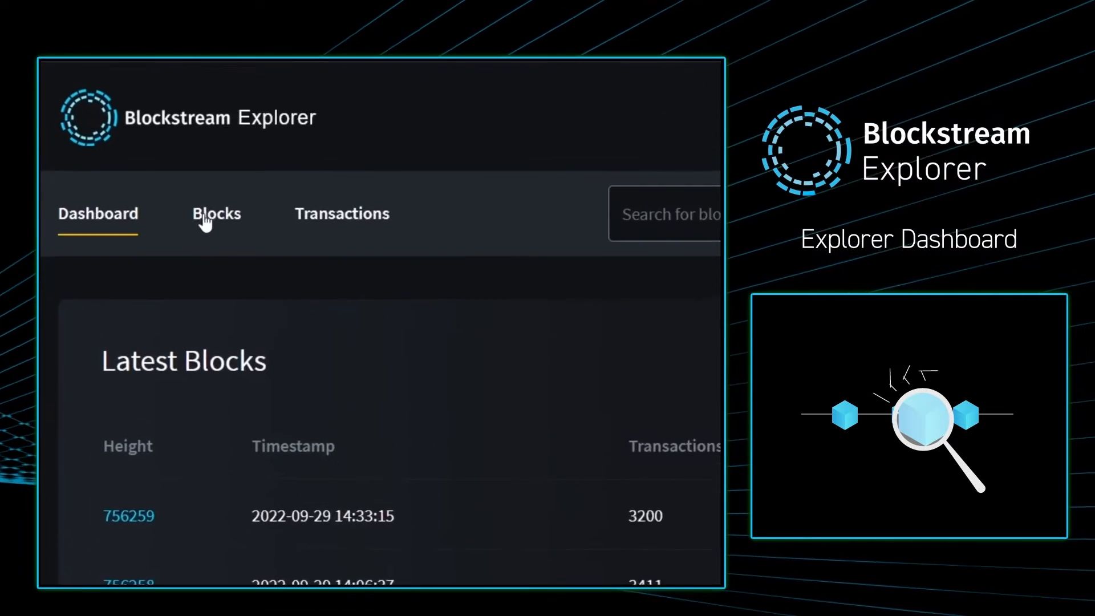
# Glance at Latest Transactions, then return to the Latest Blocks table showing block 756259.
pyautogui.click(342, 214)
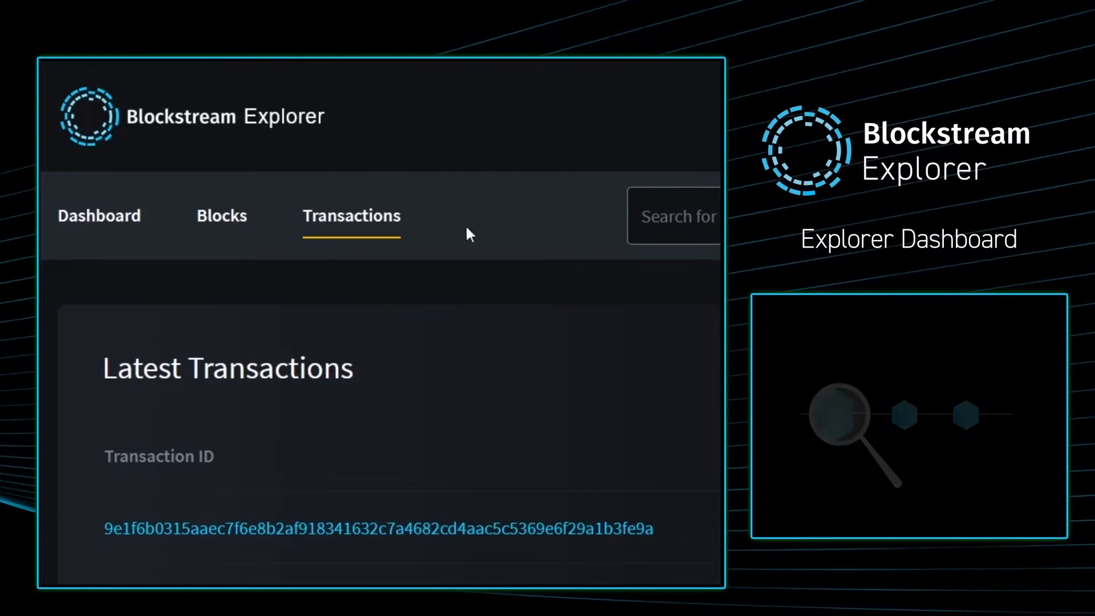
pyautogui.click(221, 215)
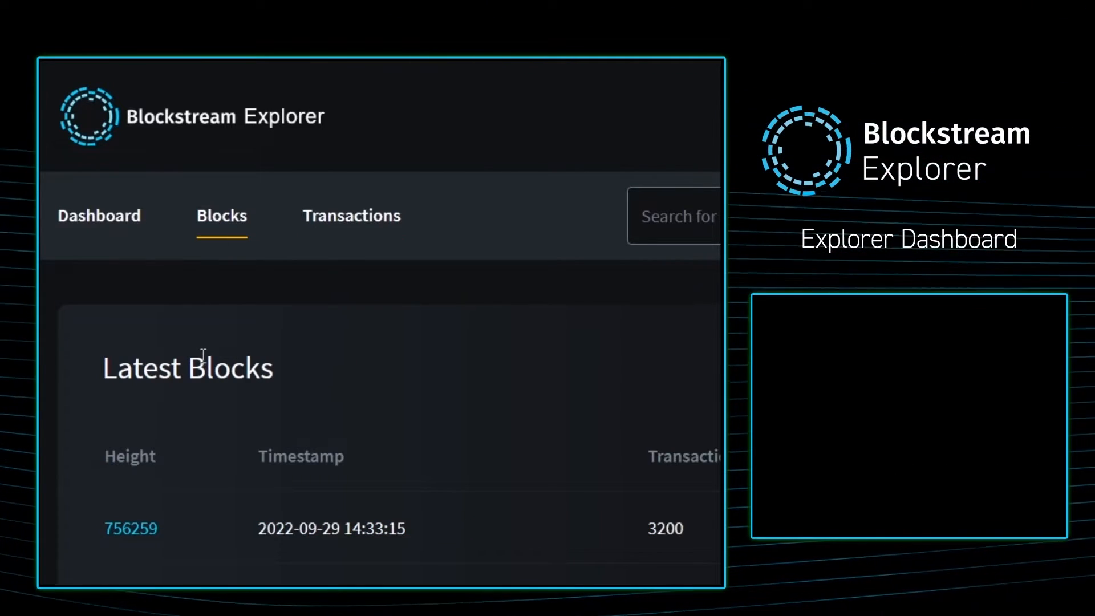
# Scroll the blocks table, then switch to the Latest Transactions list of transaction IDs.
pyautogui.scroll(-3)
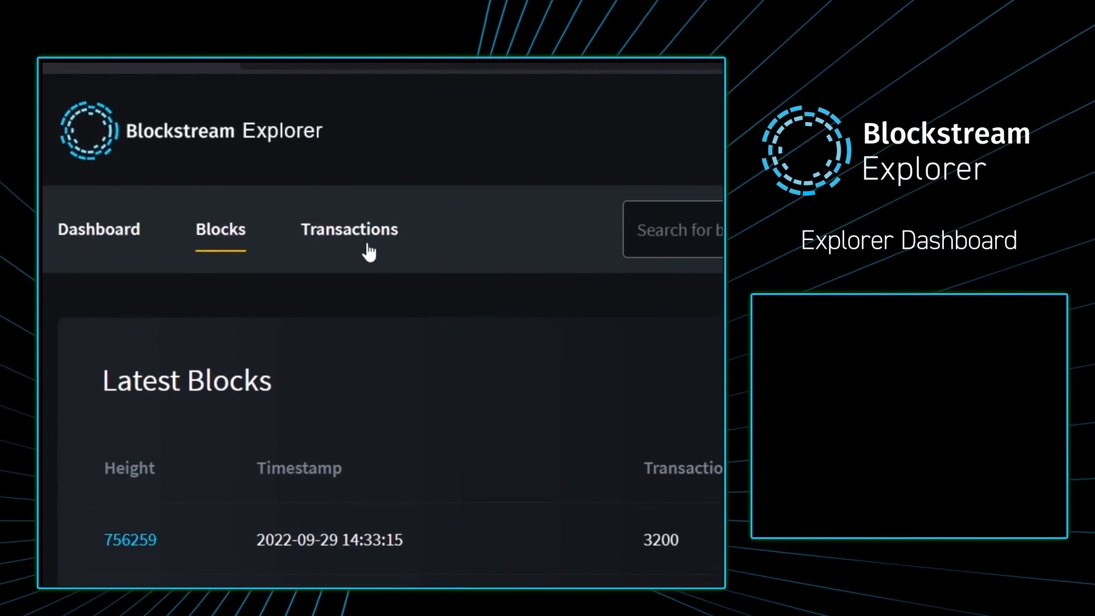
pyautogui.click(348, 229)
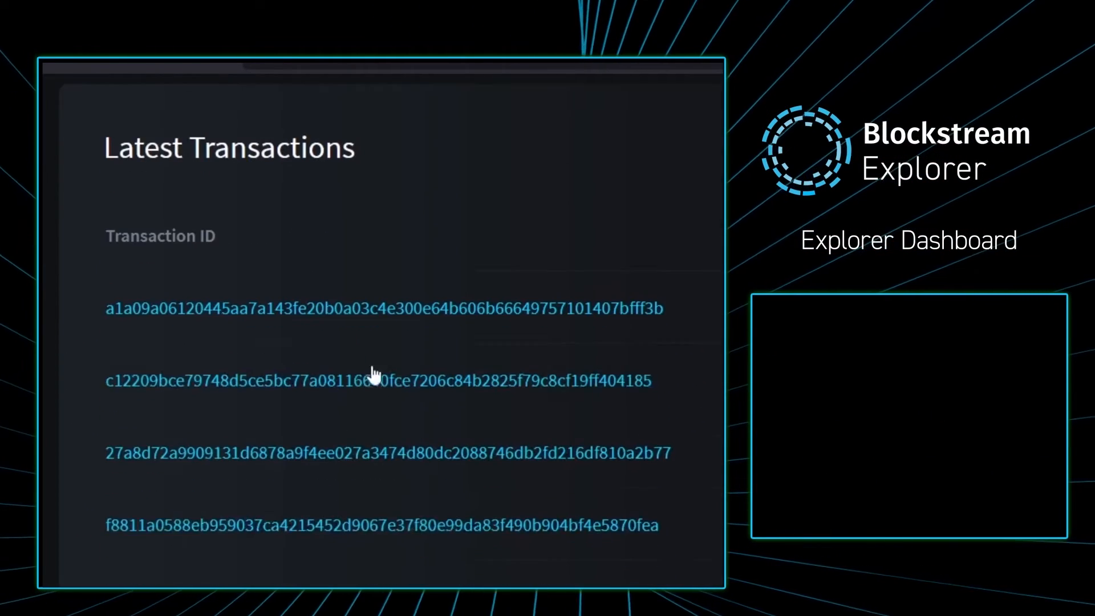